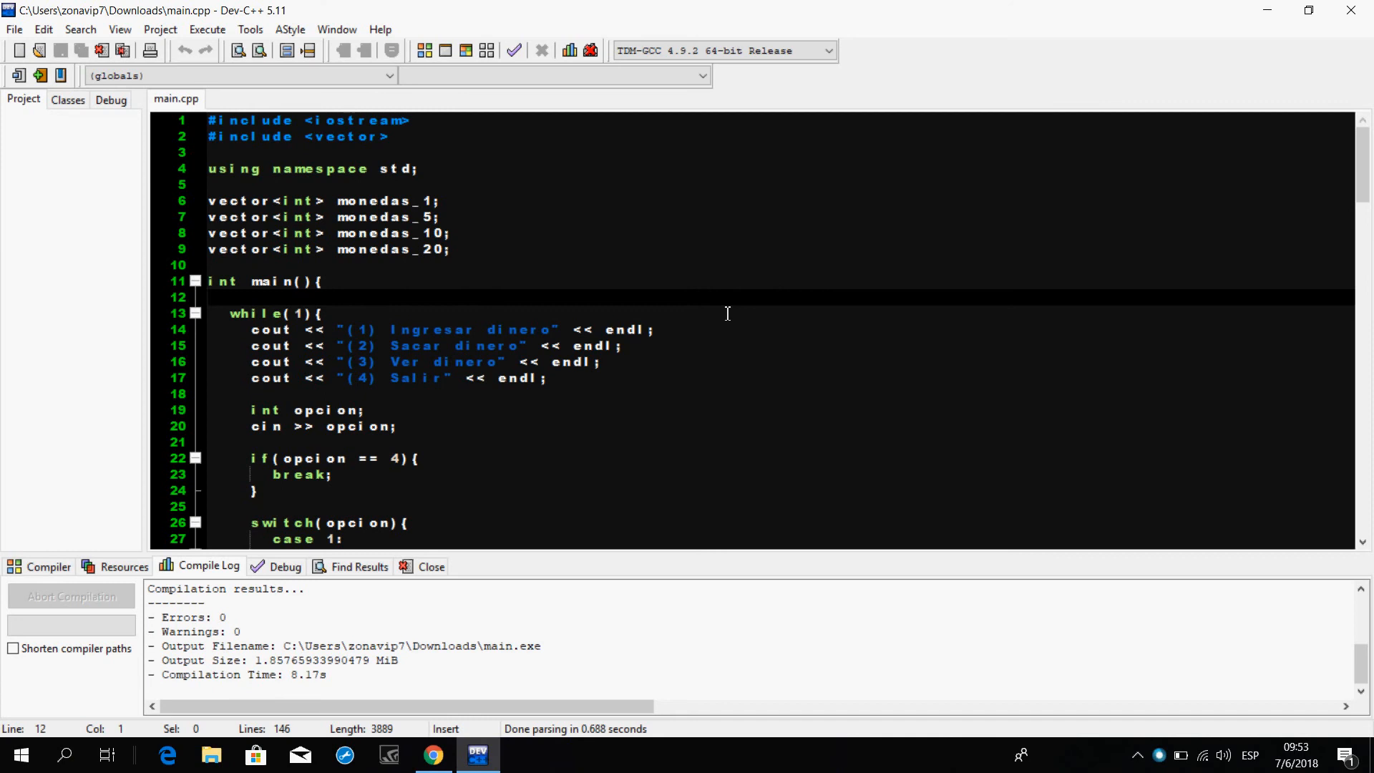
{"action": "mouse_move", "coordinate": [698, 309]}
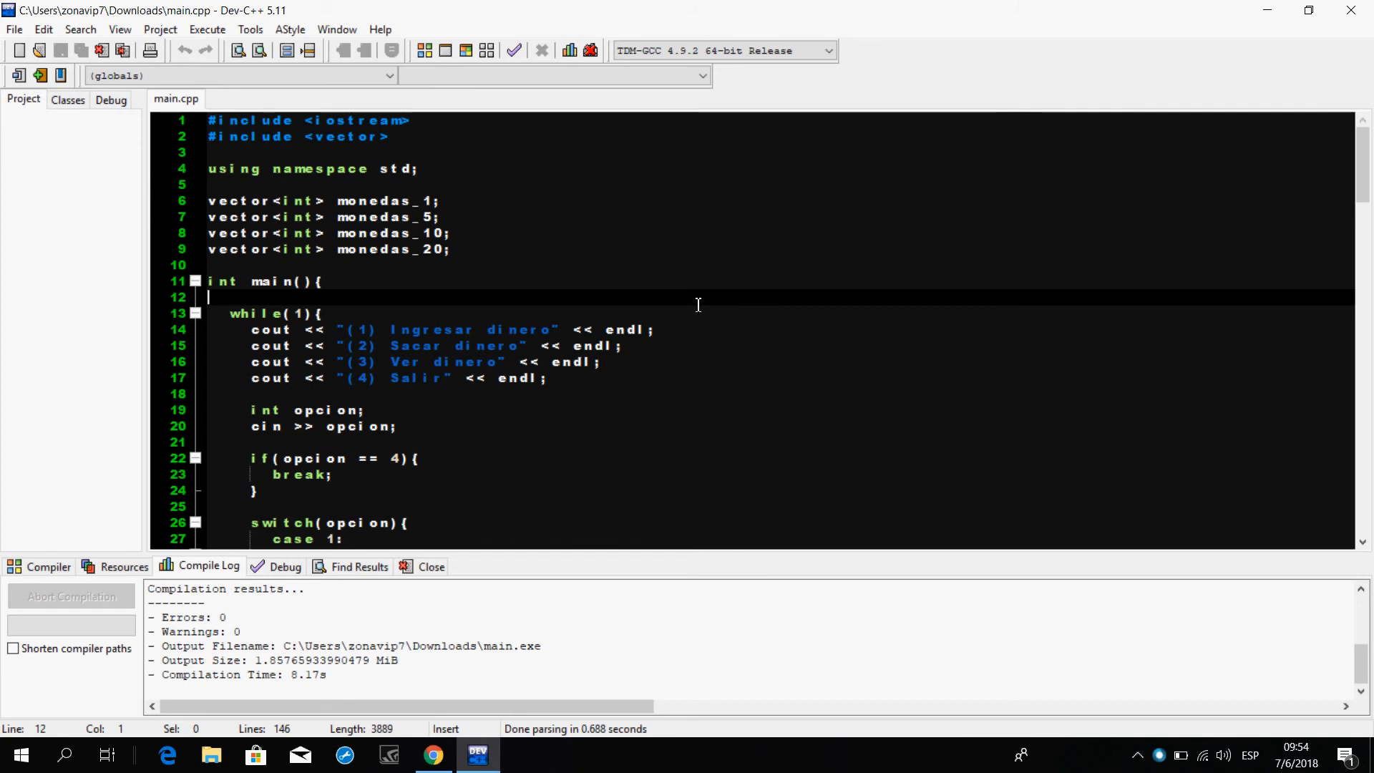
Step: Scroll through main.cpp before compiling and running the coin register
{"action": "scroll", "scroll_direction": "down", "scroll_amount": 3}
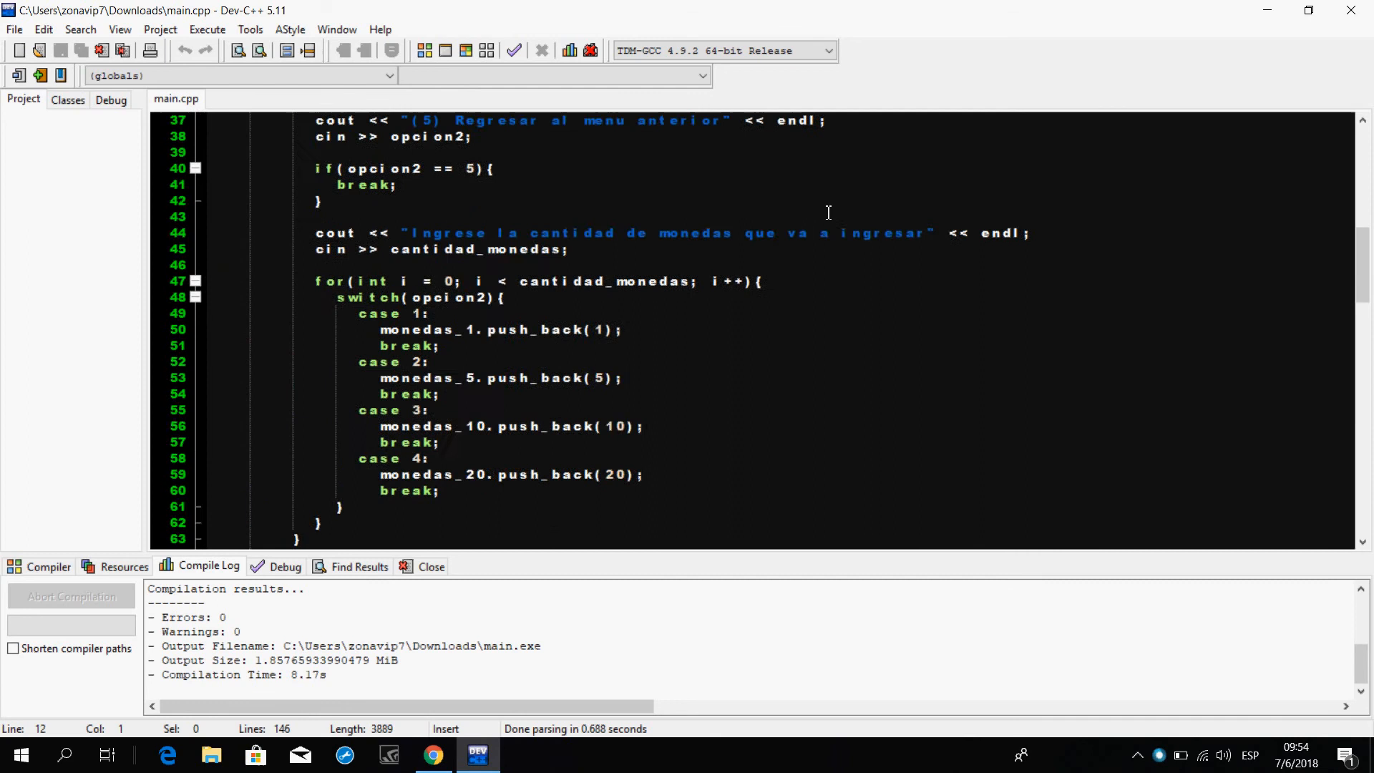
{"action": "scroll", "scroll_direction": "down", "scroll_amount": 3}
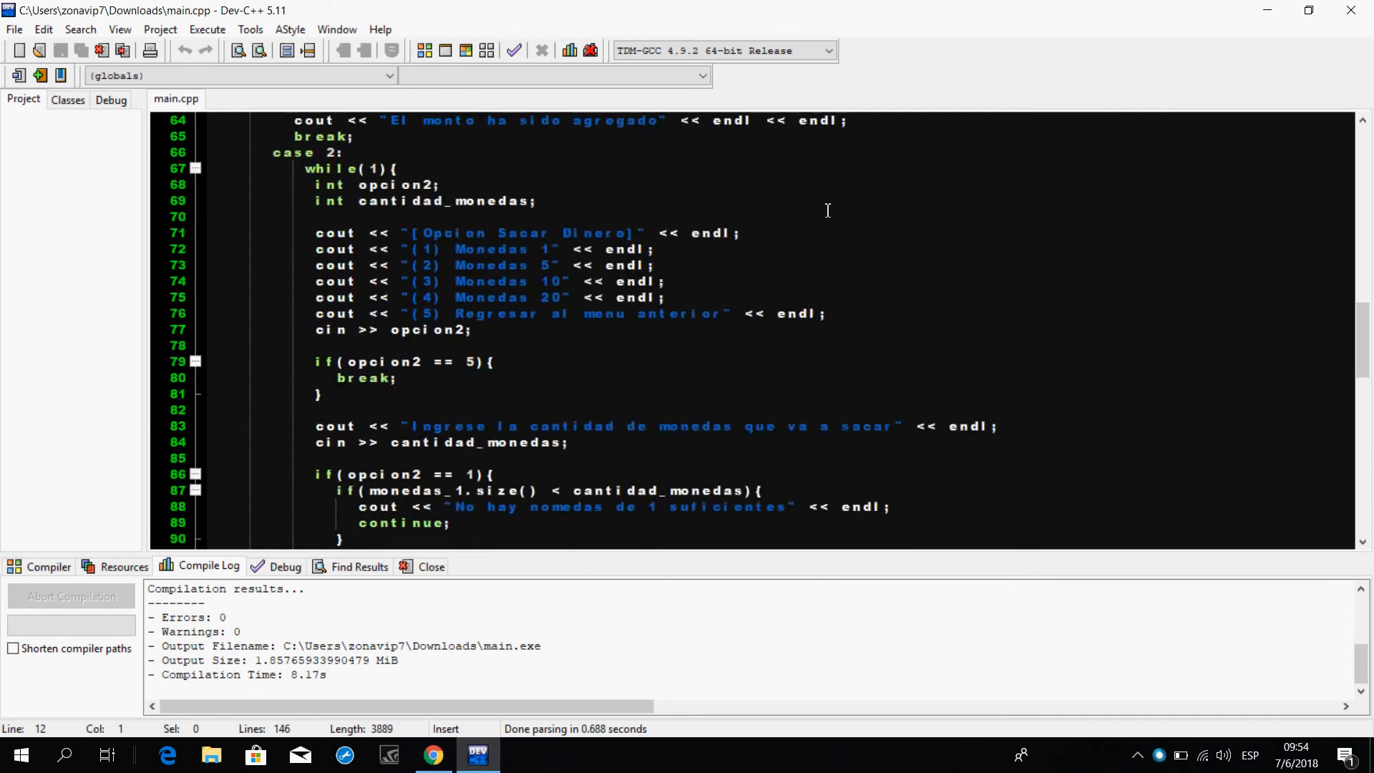
{"action": "mouse_move", "coordinate": [815, 215]}
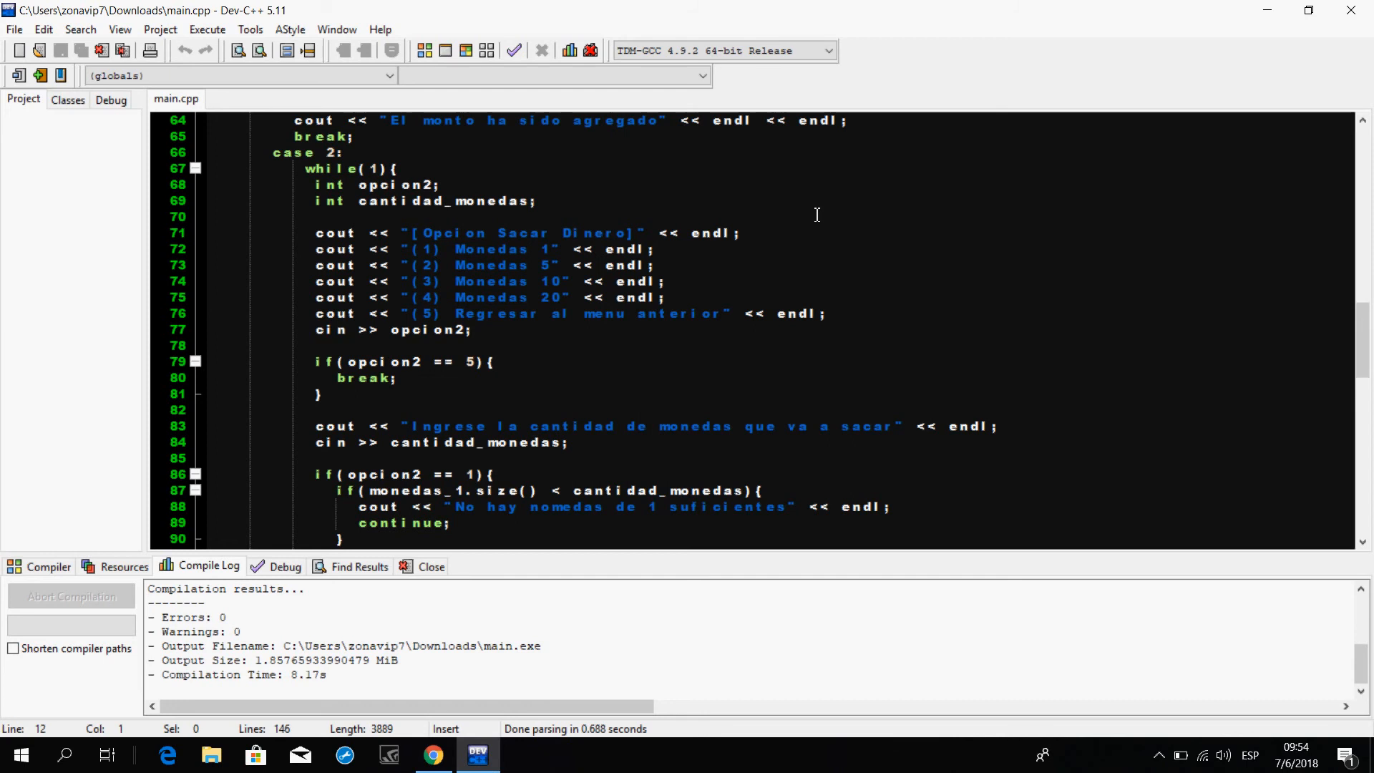
{"action": "scroll", "scroll_direction": "up", "scroll_amount": 3}
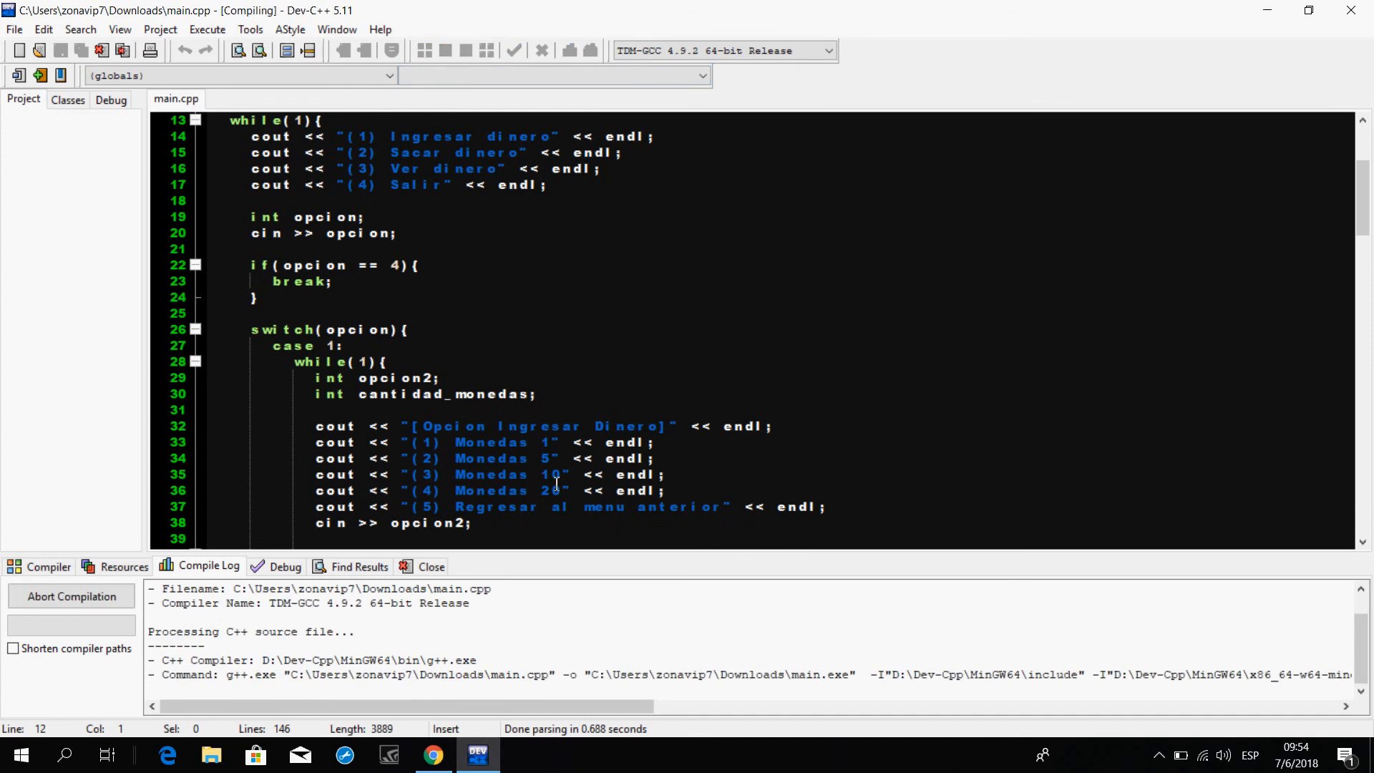
{"action": "mouse_move", "coordinate": [561, 491]}
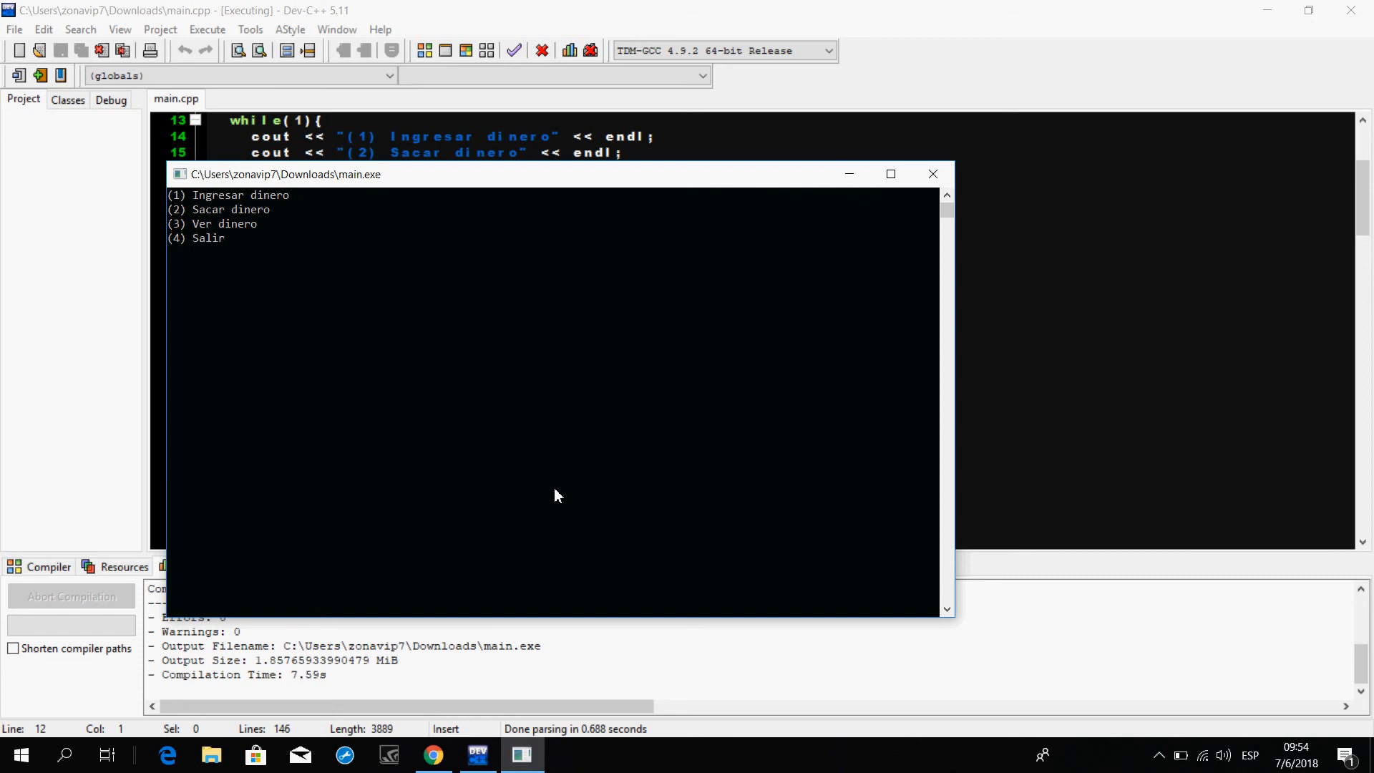
Step: Choose deposit, select the one-coin and enter quantity 5 in the console
{"action": "type", "text": "1"}
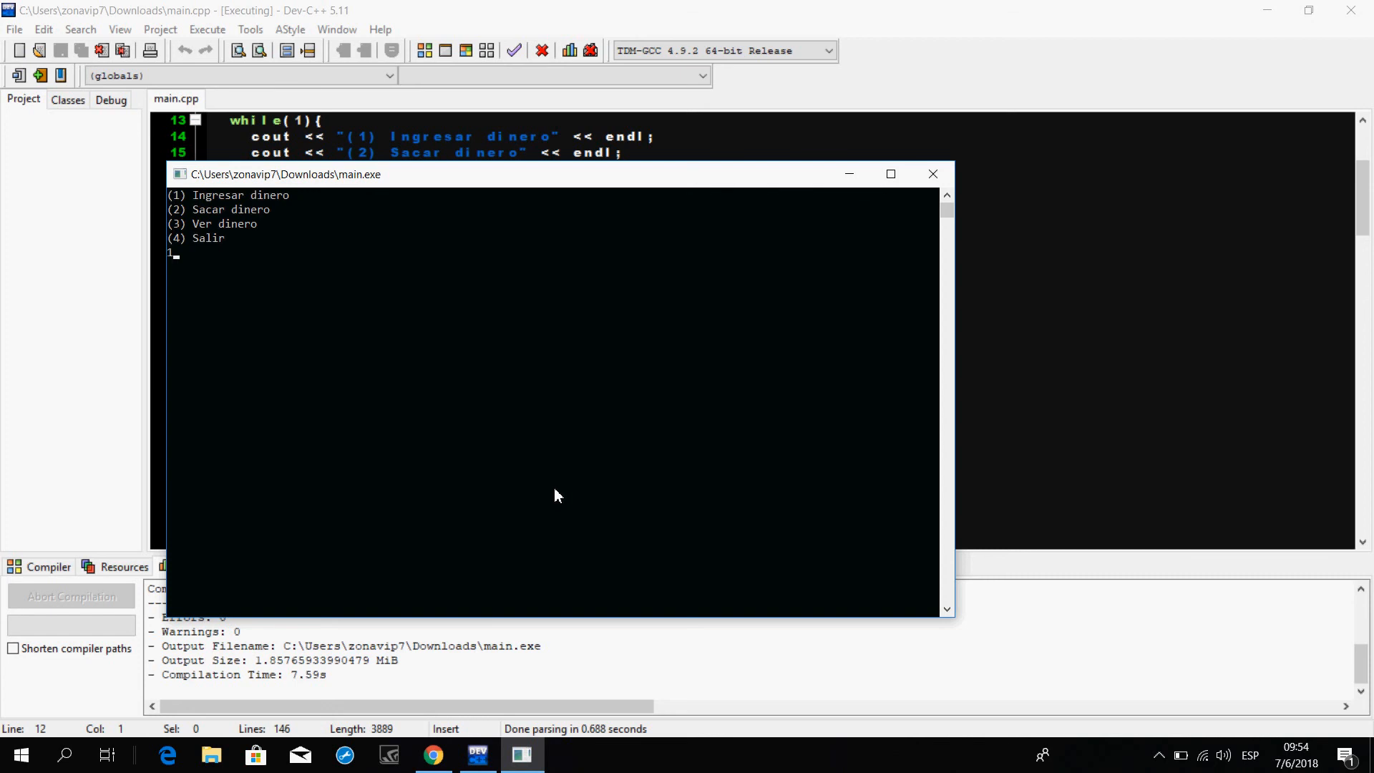
{"action": "type", "text": "1"}
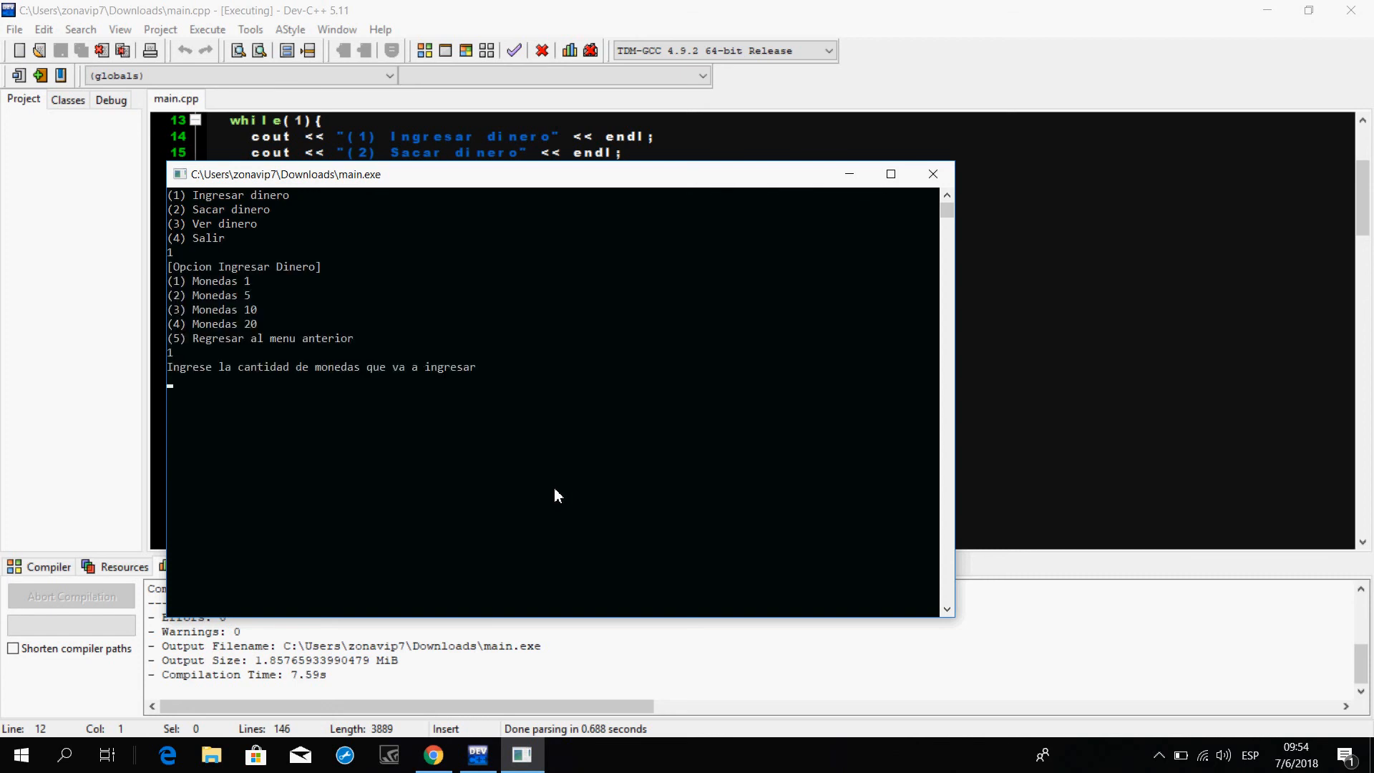
{"action": "type", "text": "5"}
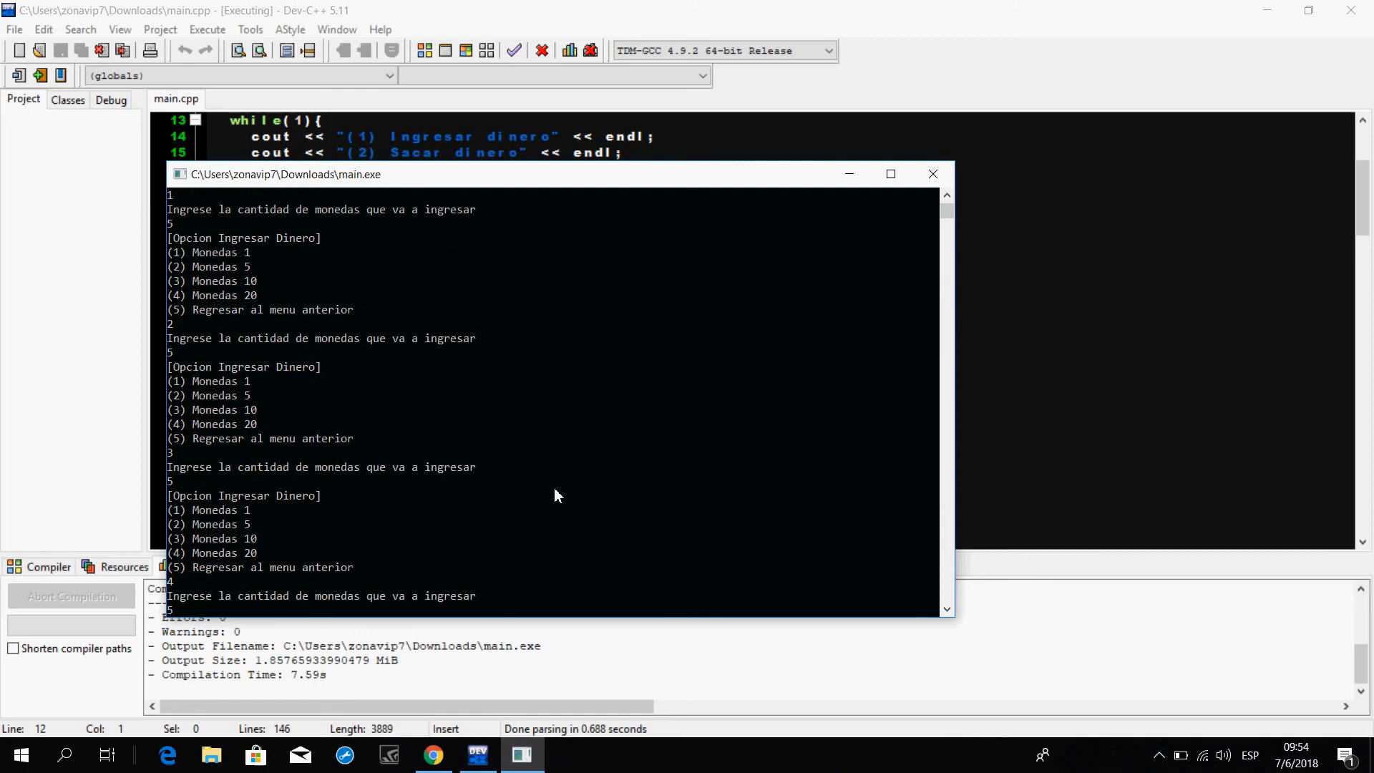
{"action": "scroll", "scroll_direction": "down", "scroll_amount": 3}
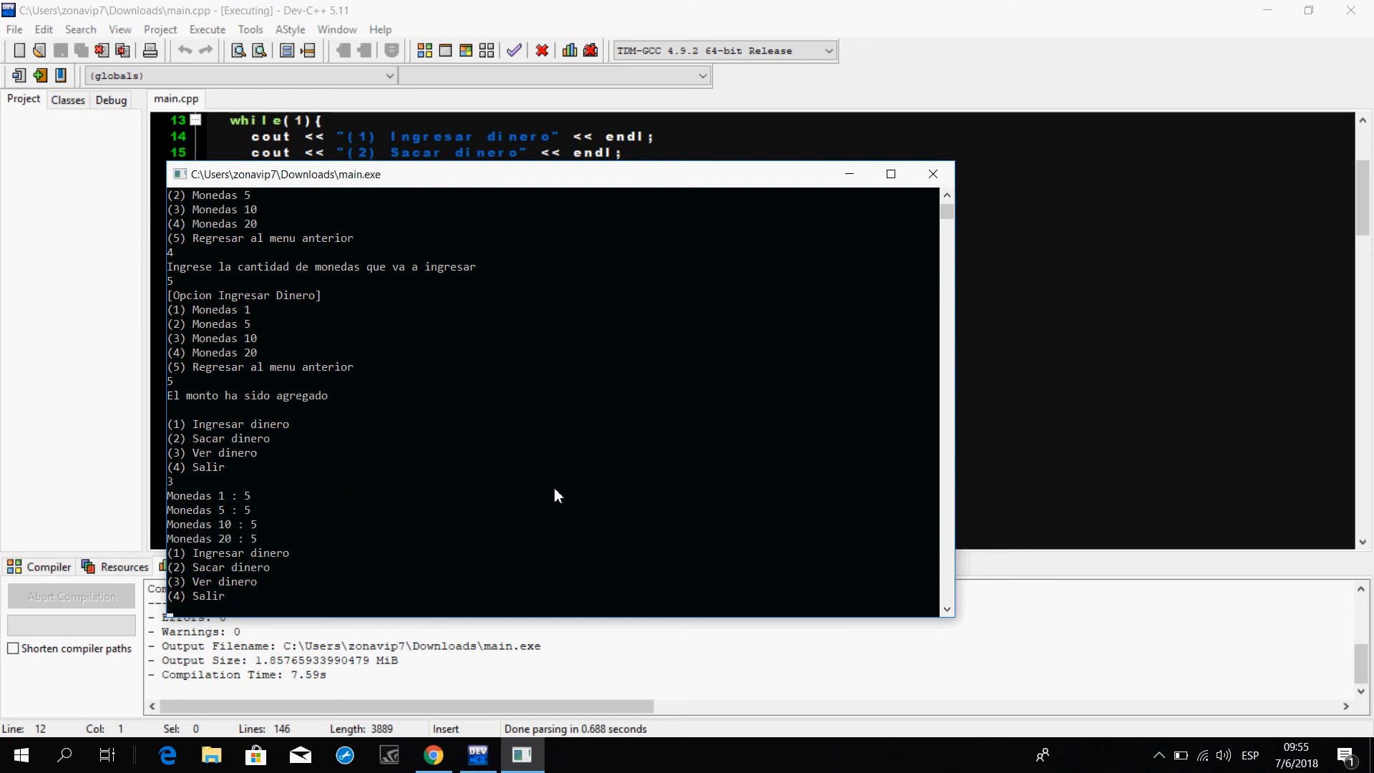
{"action": "mouse_move", "coordinate": [207, 496]}
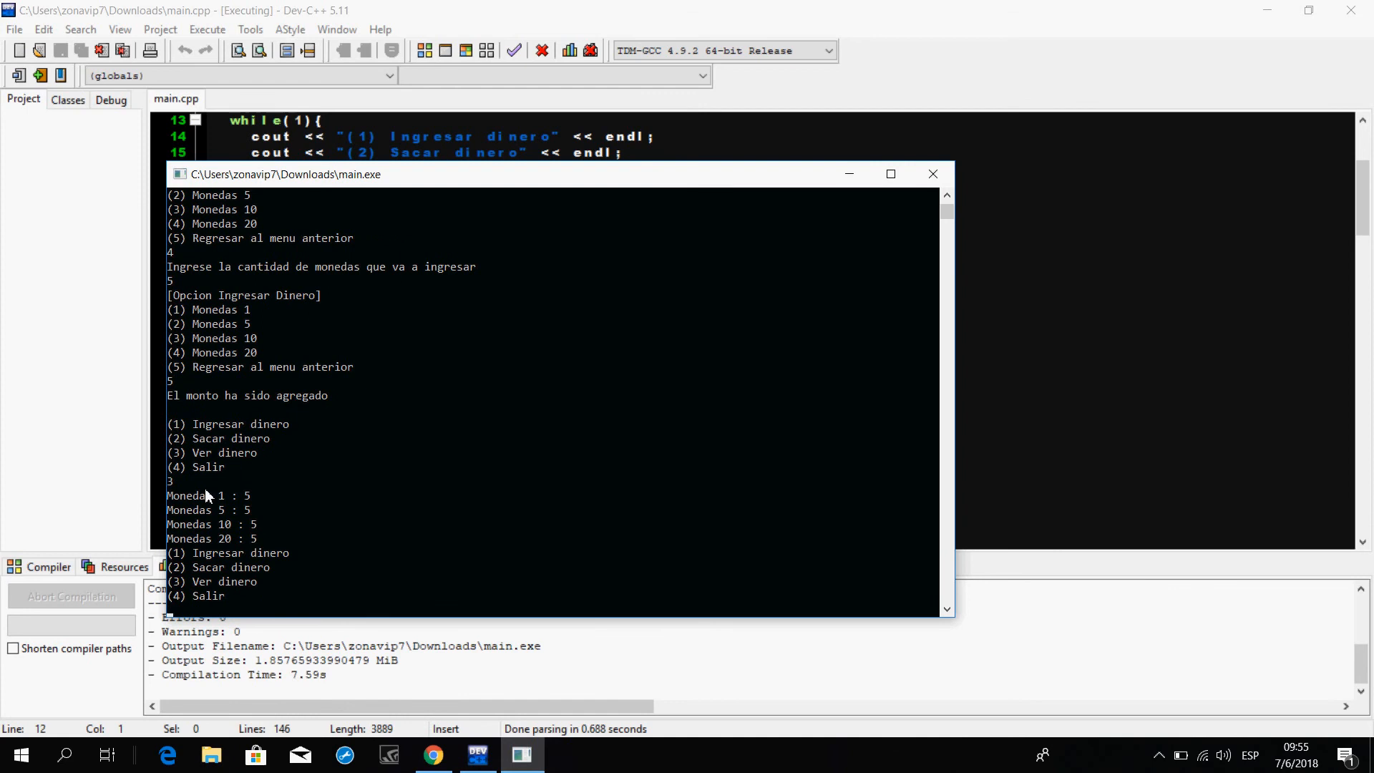
{"action": "mouse_move", "coordinate": [244, 511]}
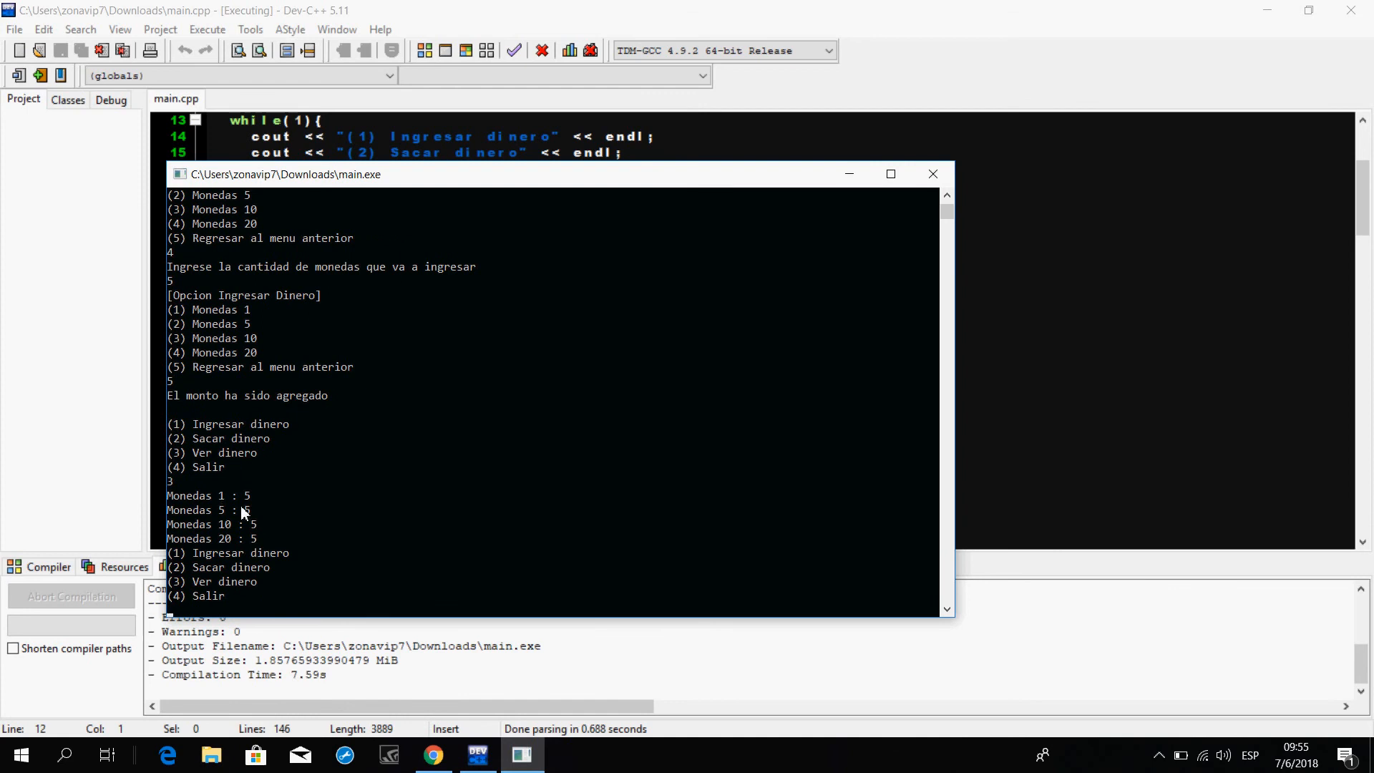
{"action": "mouse_move", "coordinate": [256, 521]}
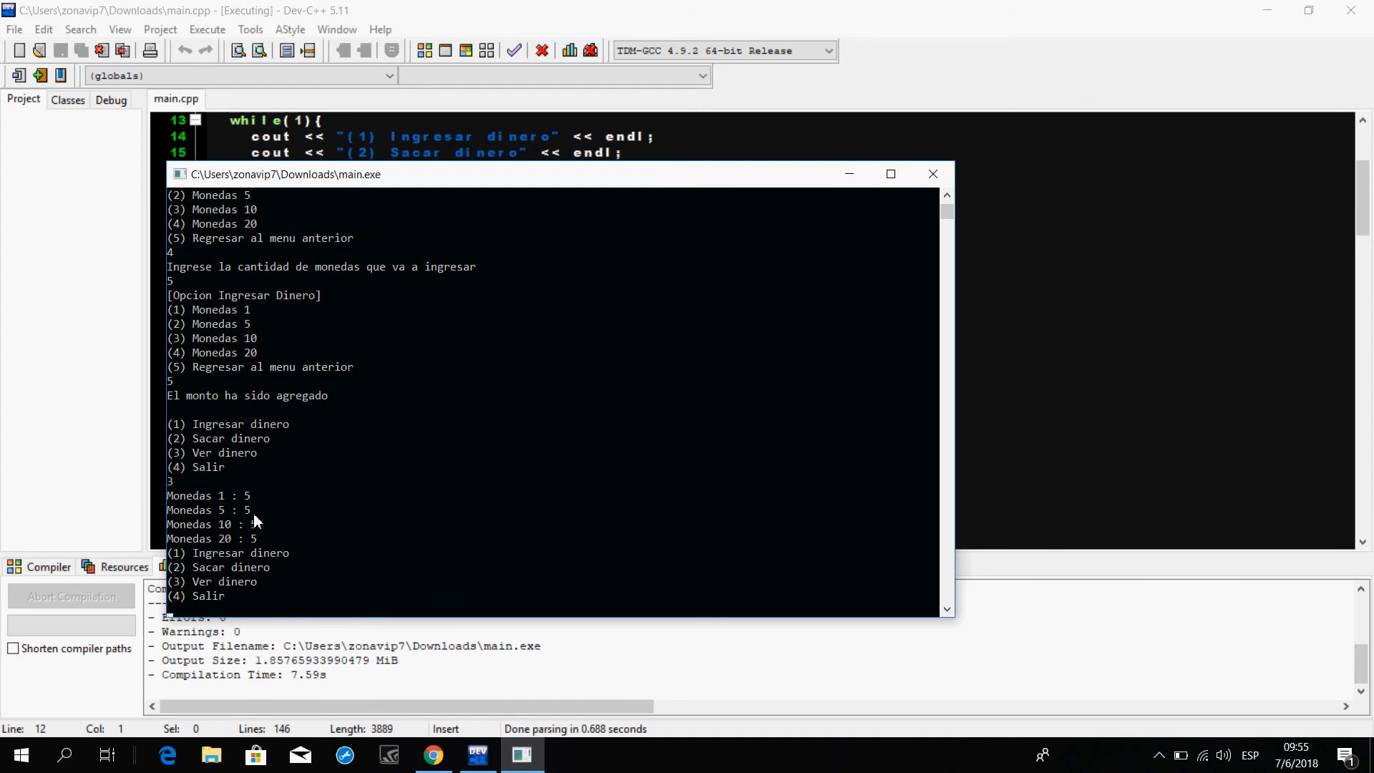
{"action": "mouse_move", "coordinate": [162, 554]}
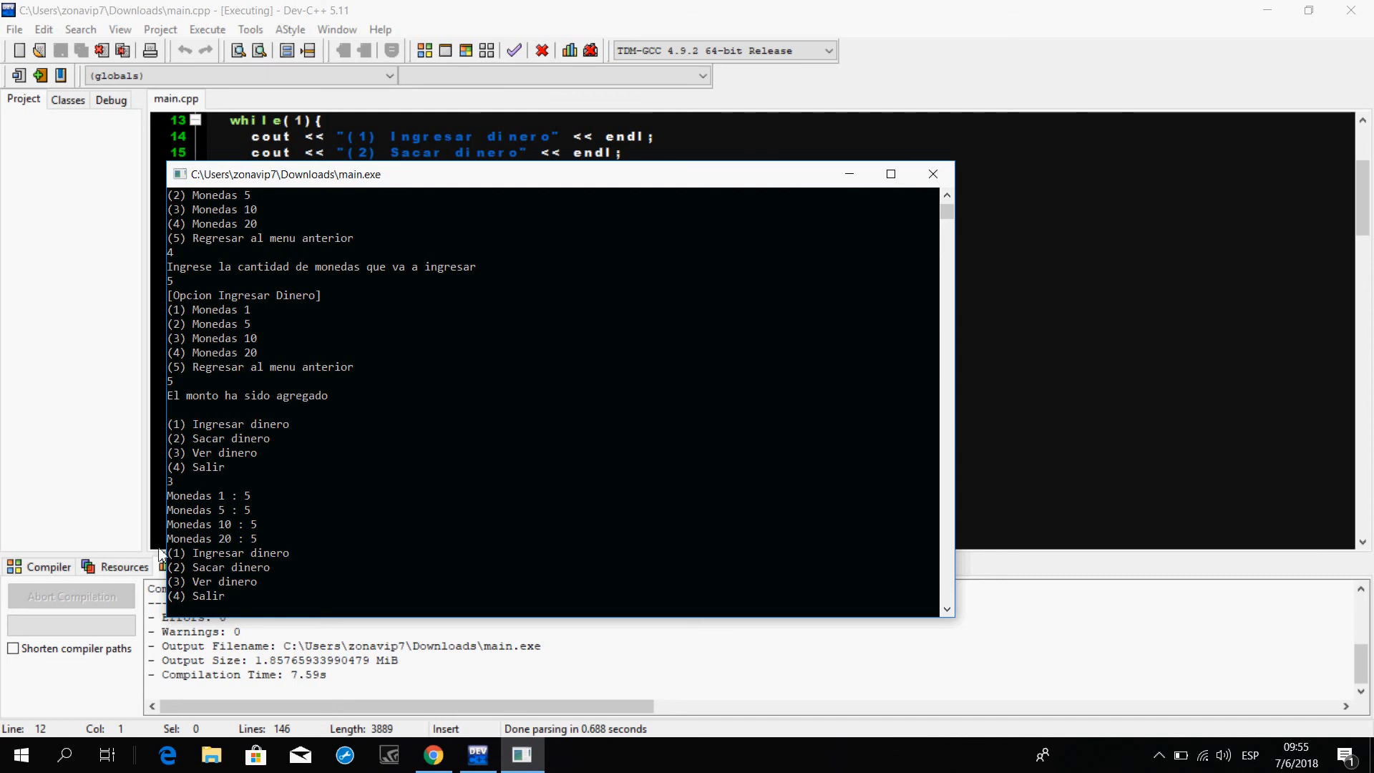
{"action": "mouse_move", "coordinate": [252, 546]}
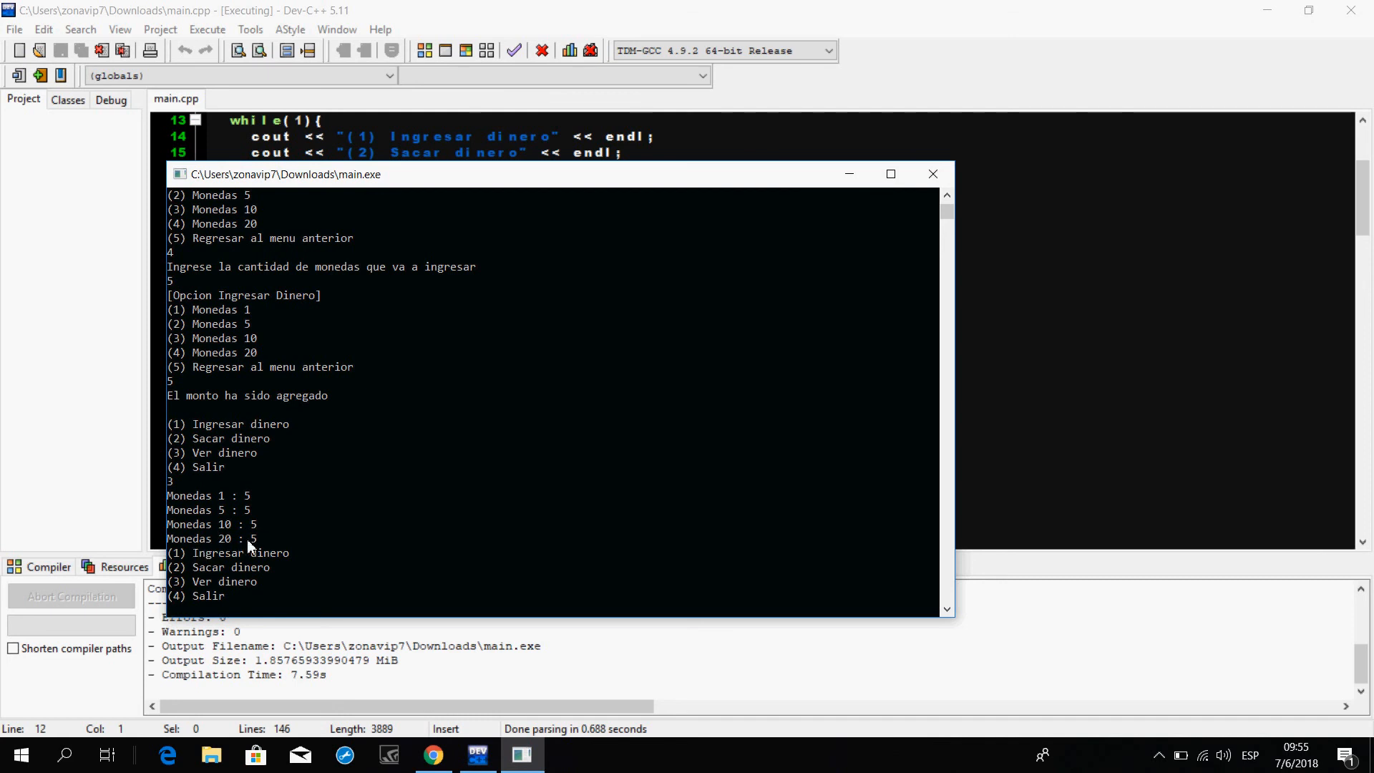
{"action": "mouse_move", "coordinate": [454, 518]}
{"action": "type", "text": "2"}
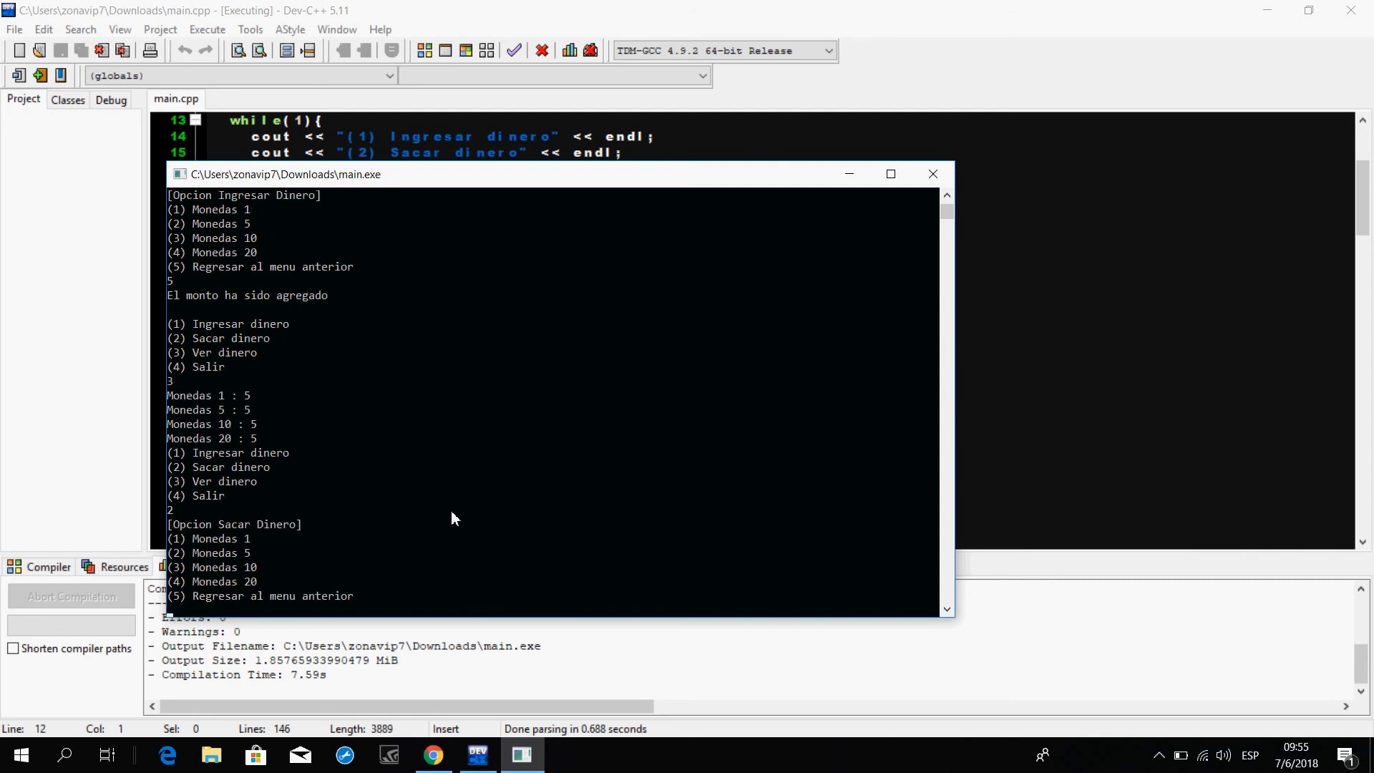
Step: Enter withdraw amounts 4 and 3, leaving 0 ones, 4 fives, 3 tens, 4 twenties
{"action": "type", "text": "4"}
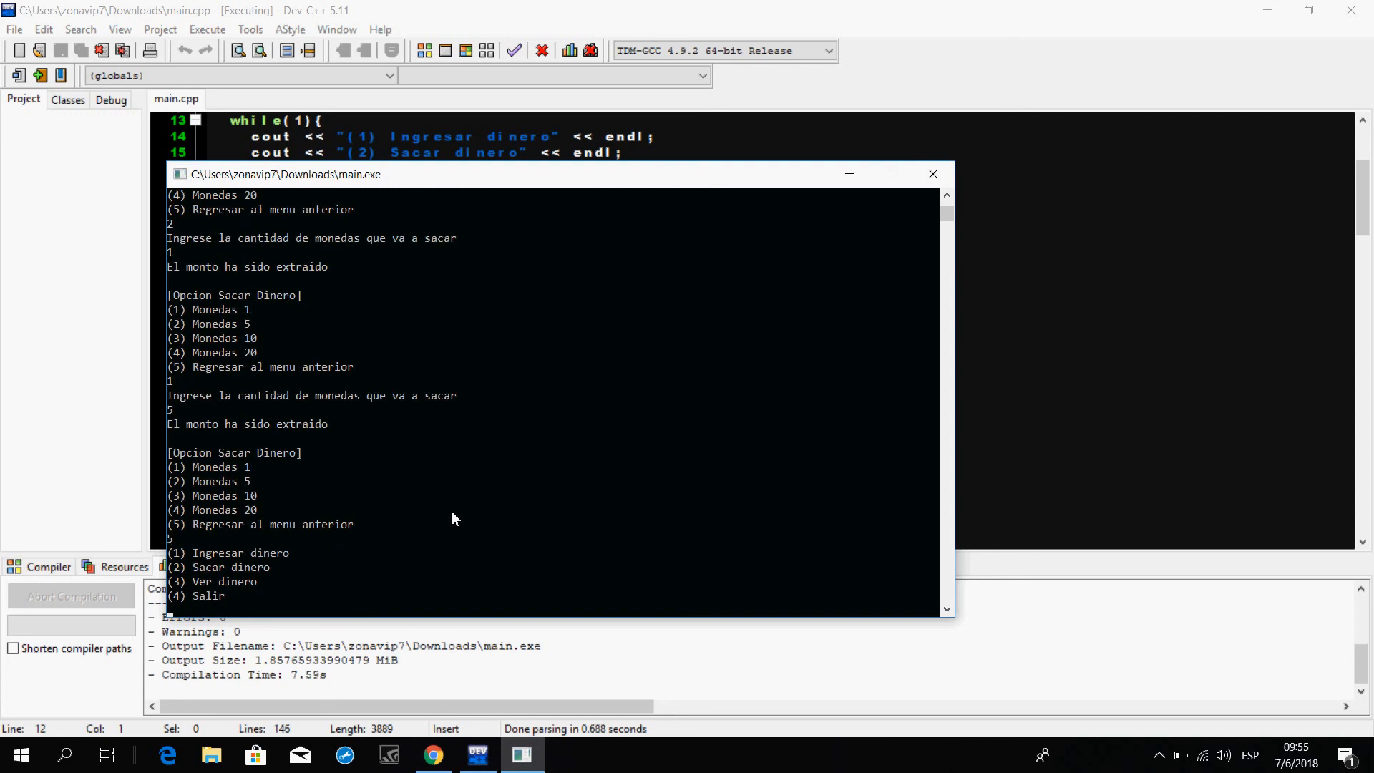
{"action": "type", "text": "3"}
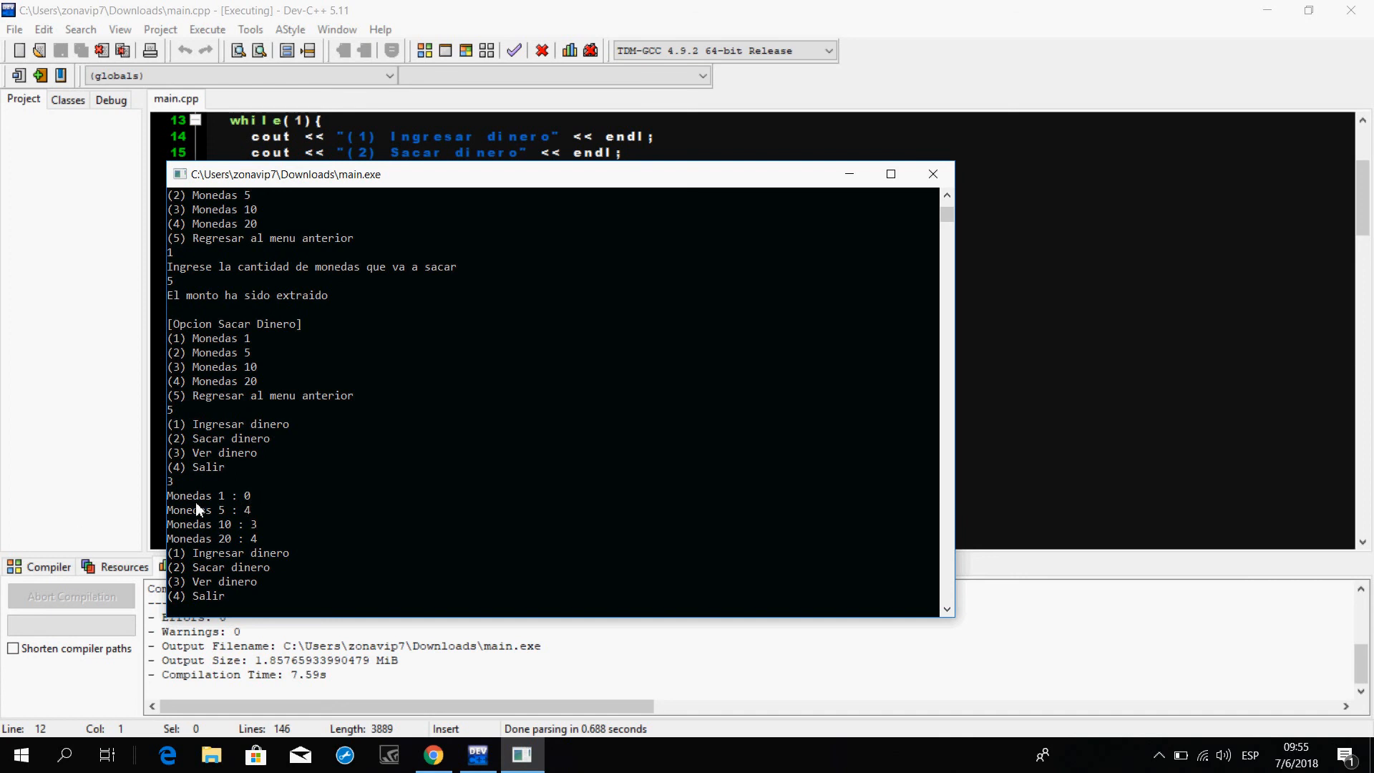
{"action": "mouse_move", "coordinate": [233, 535]}
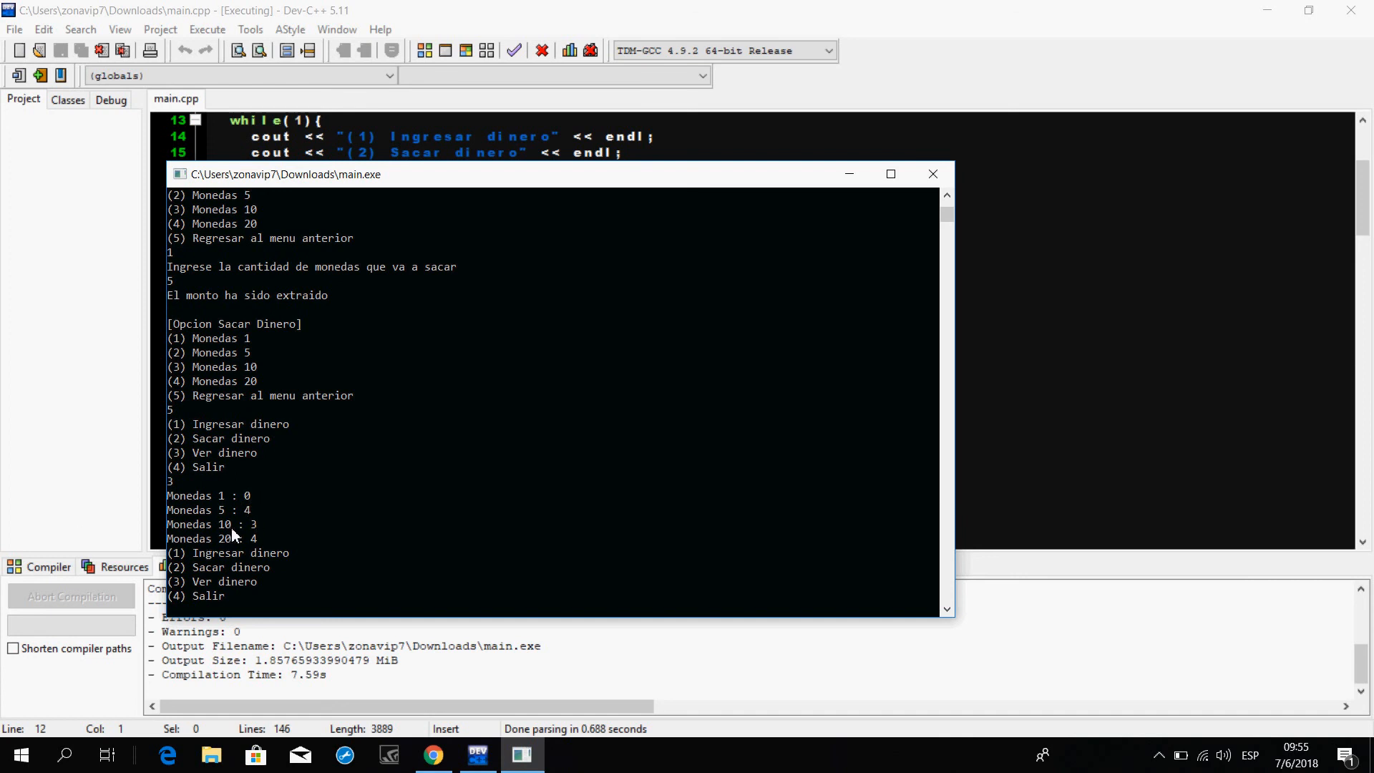
{"action": "mouse_move", "coordinate": [243, 563]}
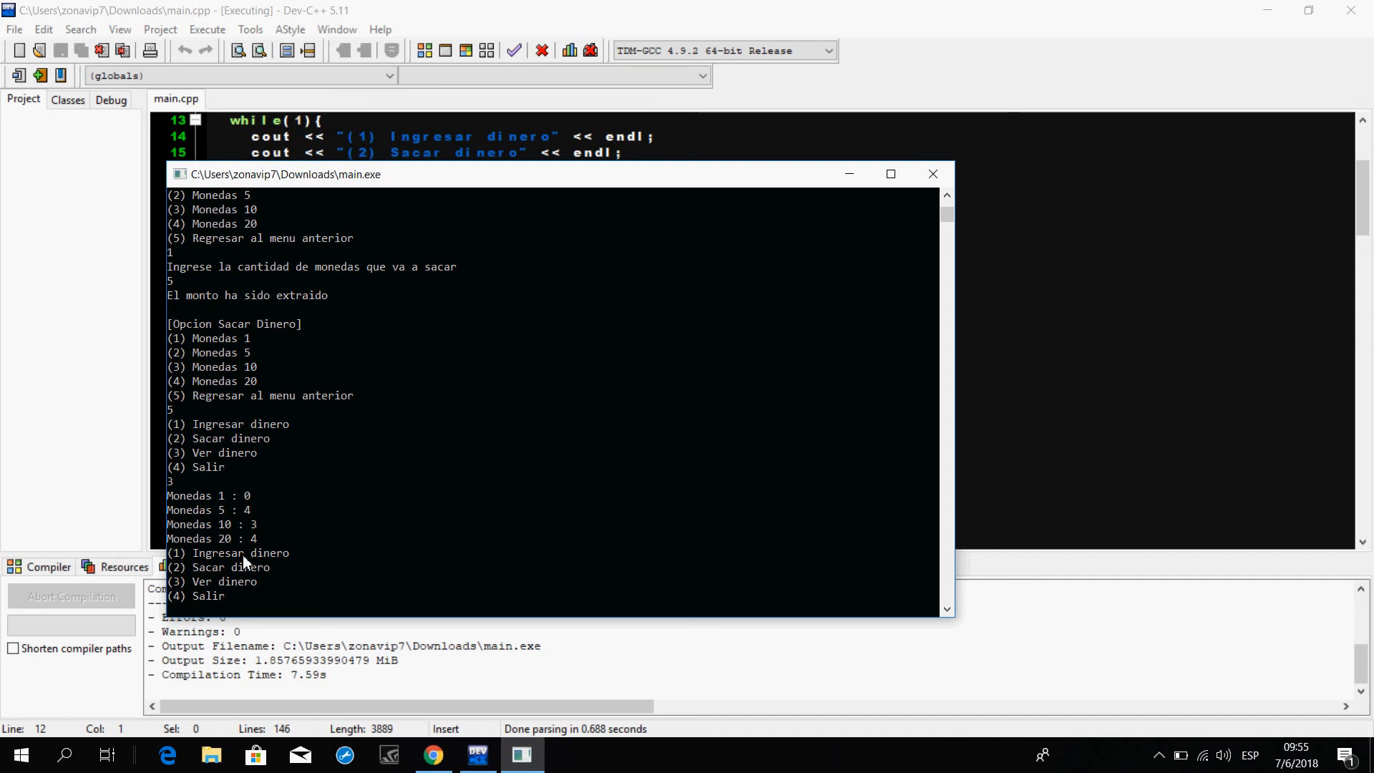
{"action": "mouse_move", "coordinate": [294, 528]}
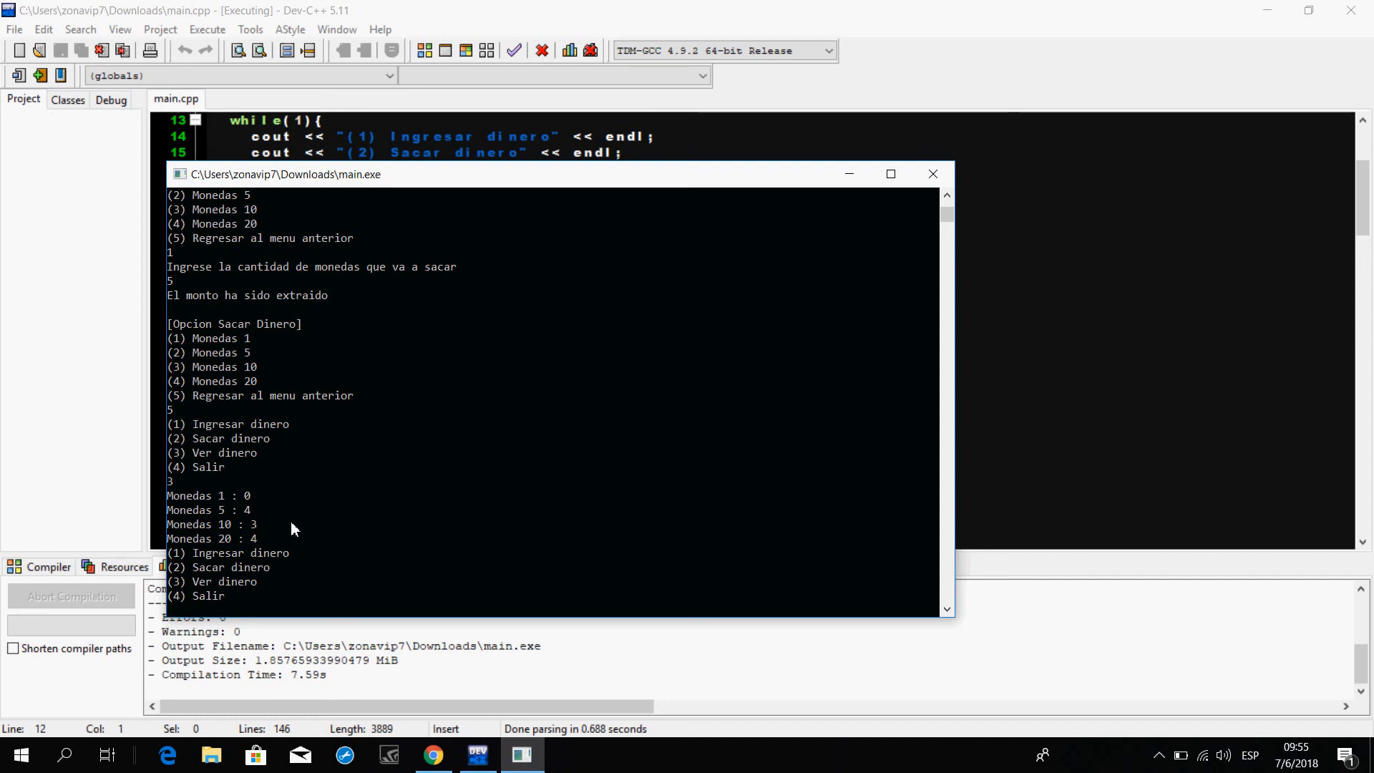
{"action": "mouse_move", "coordinate": [249, 532]}
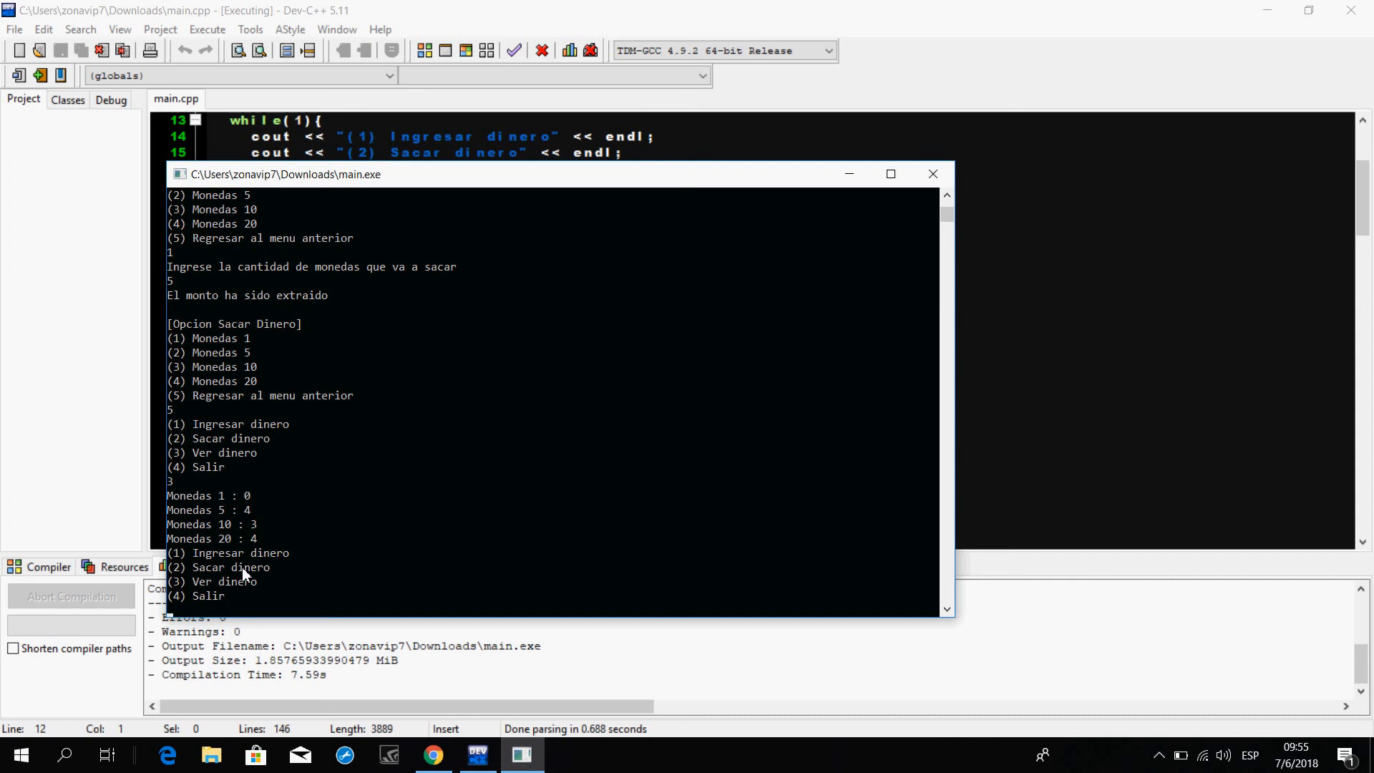
{"action": "mouse_move", "coordinate": [252, 582]}
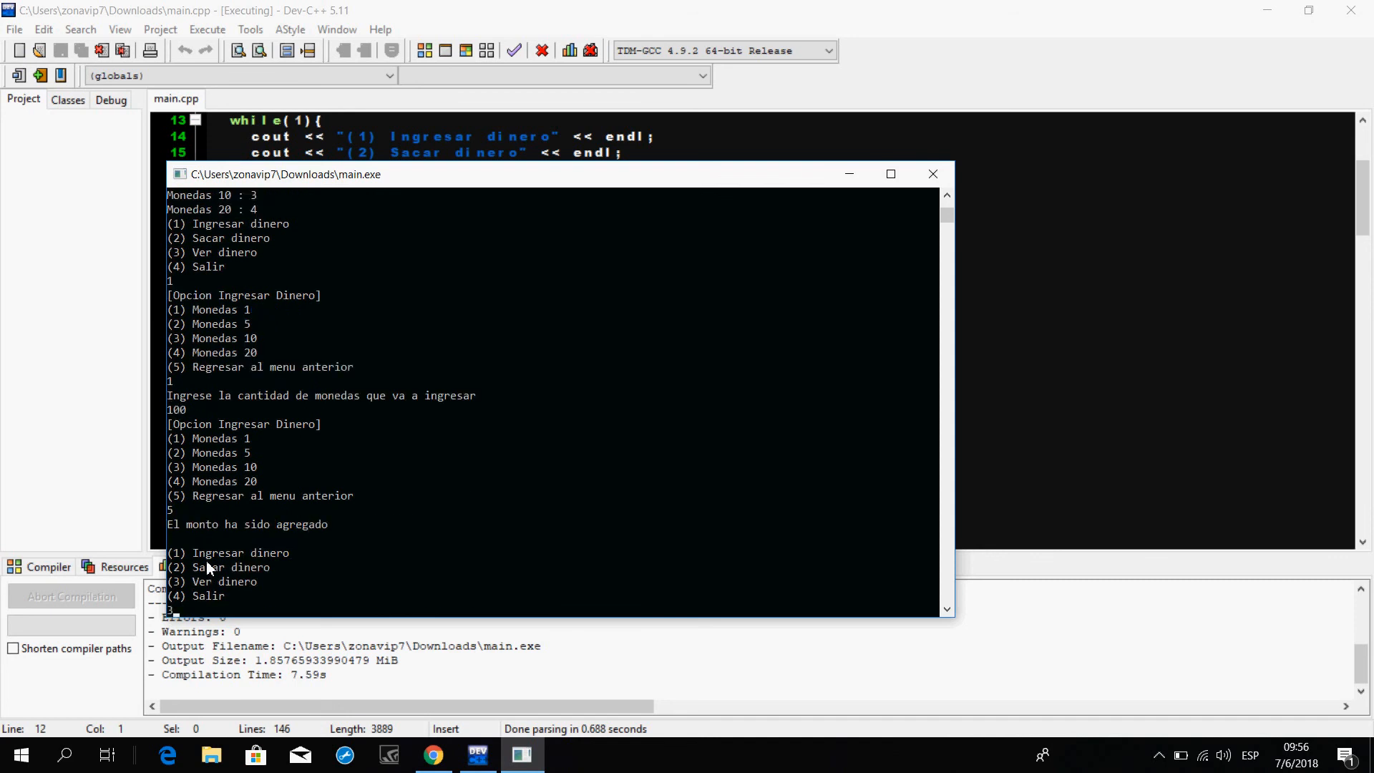
Step: View the counts showing 100 one-coins, then enter 4 to exit the program
{"action": "type", "text": "3"}
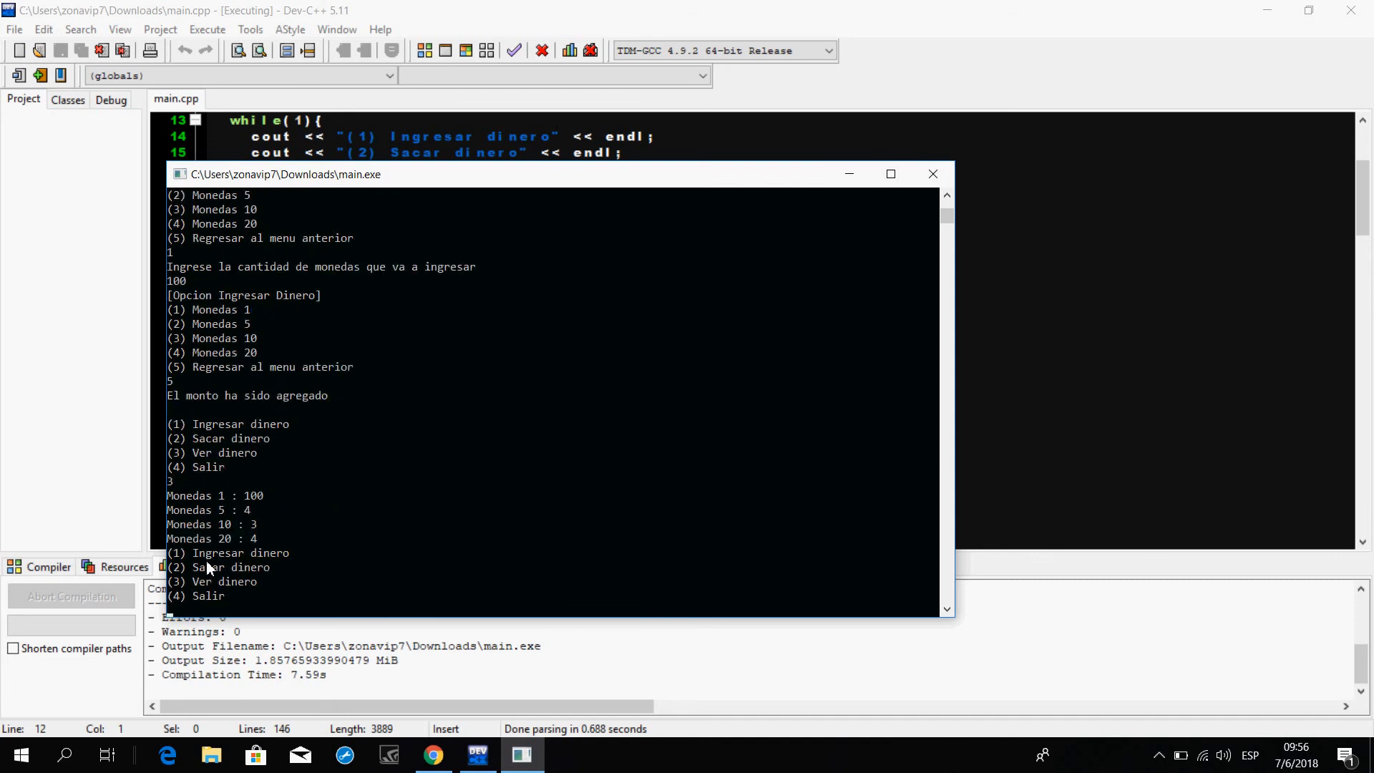
{"action": "mouse_move", "coordinate": [181, 499]}
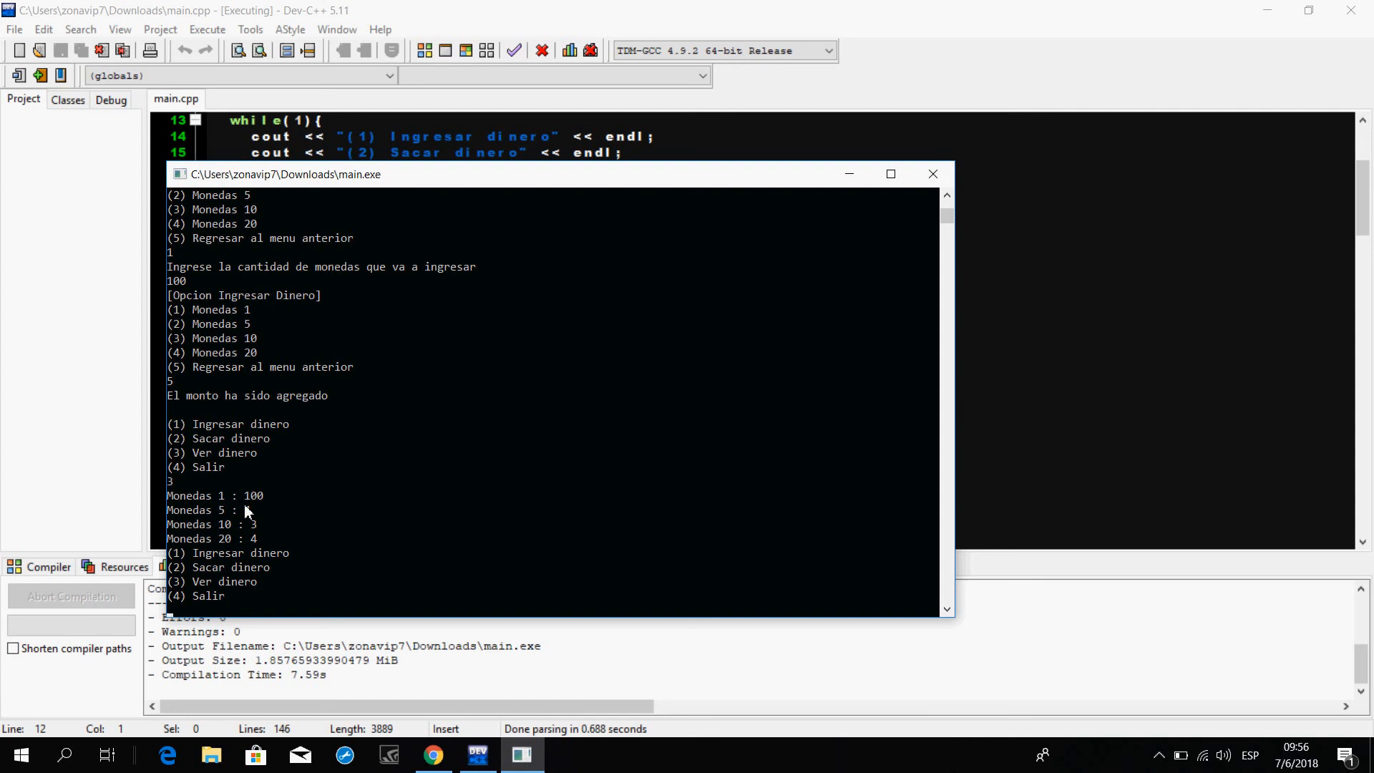
{"action": "mouse_move", "coordinate": [247, 511]}
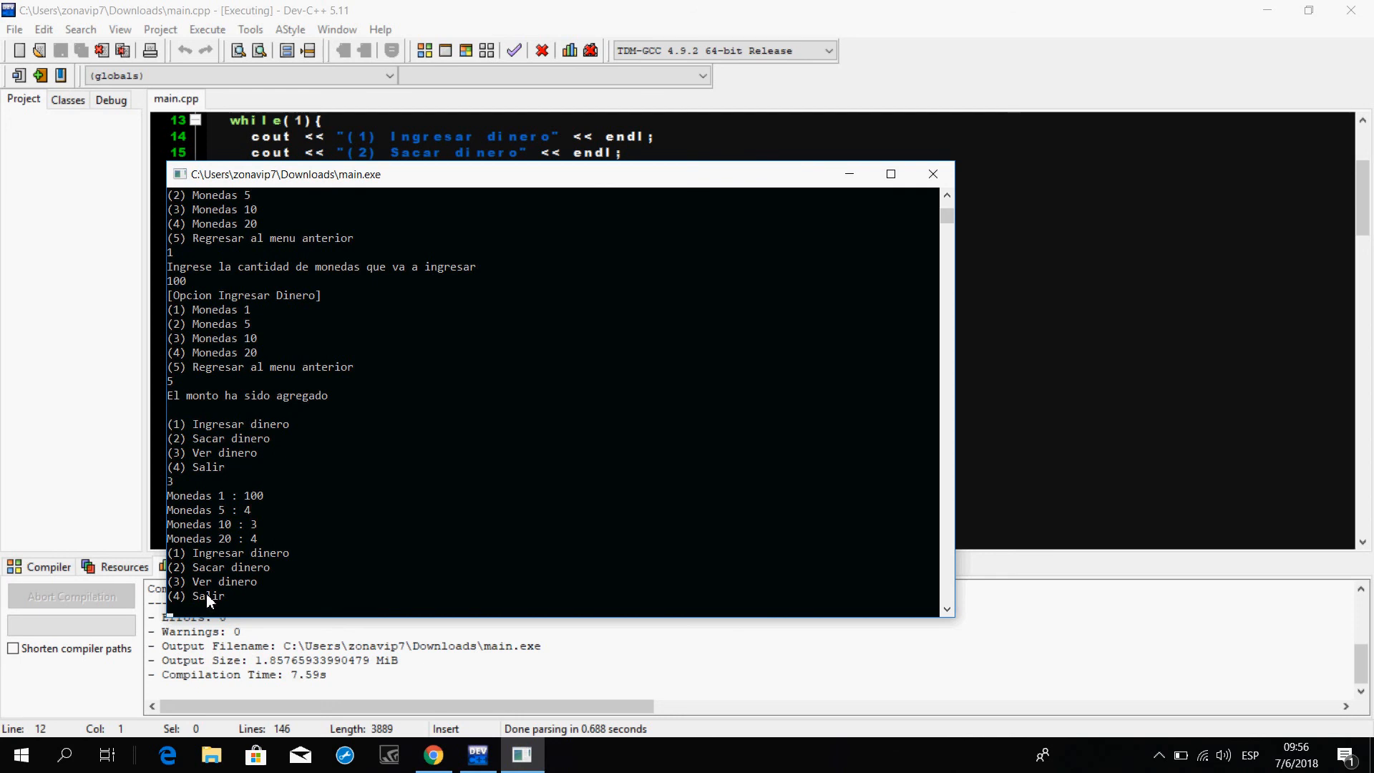
{"action": "type", "text": "4"}
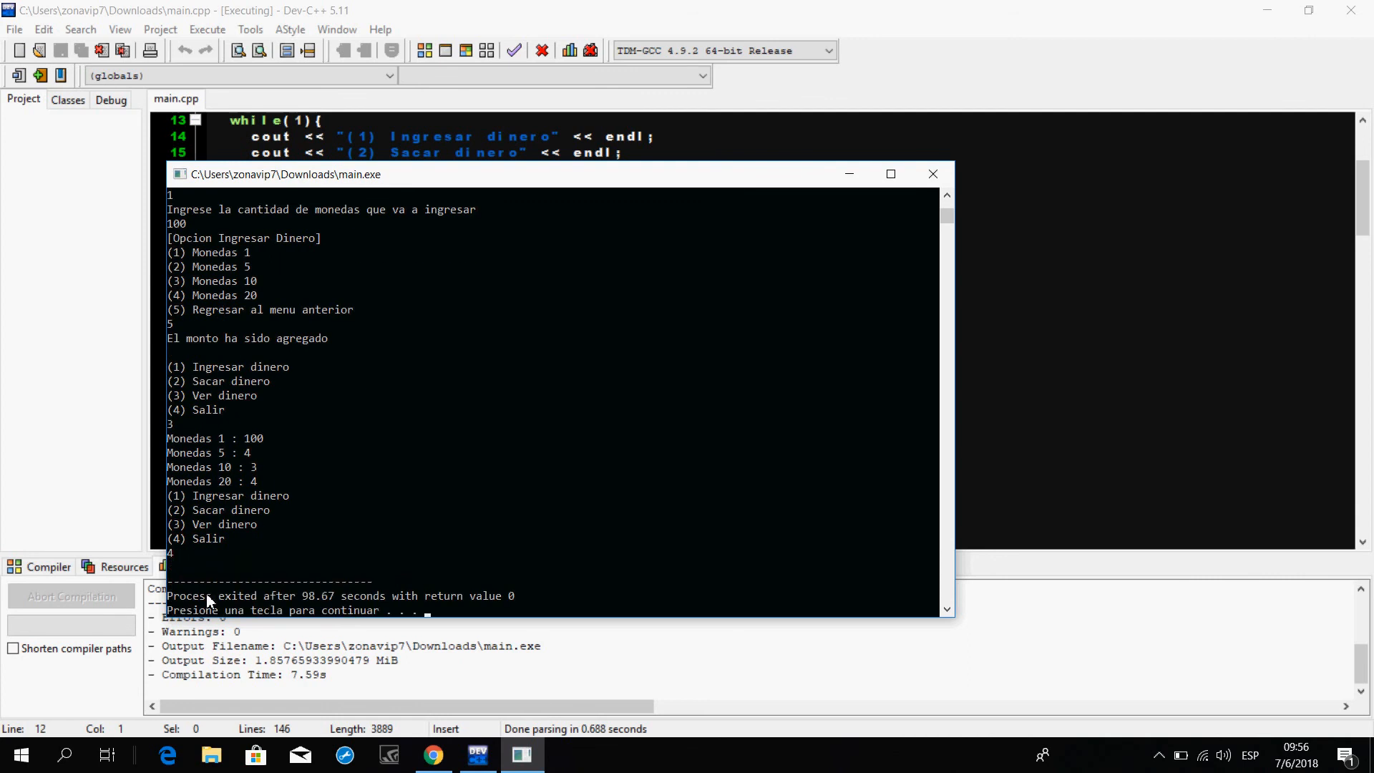
Step: Close the console window and toggle the hidden system tray icons from the taskbar
{"action": "left_click", "coordinate": [932, 173]}
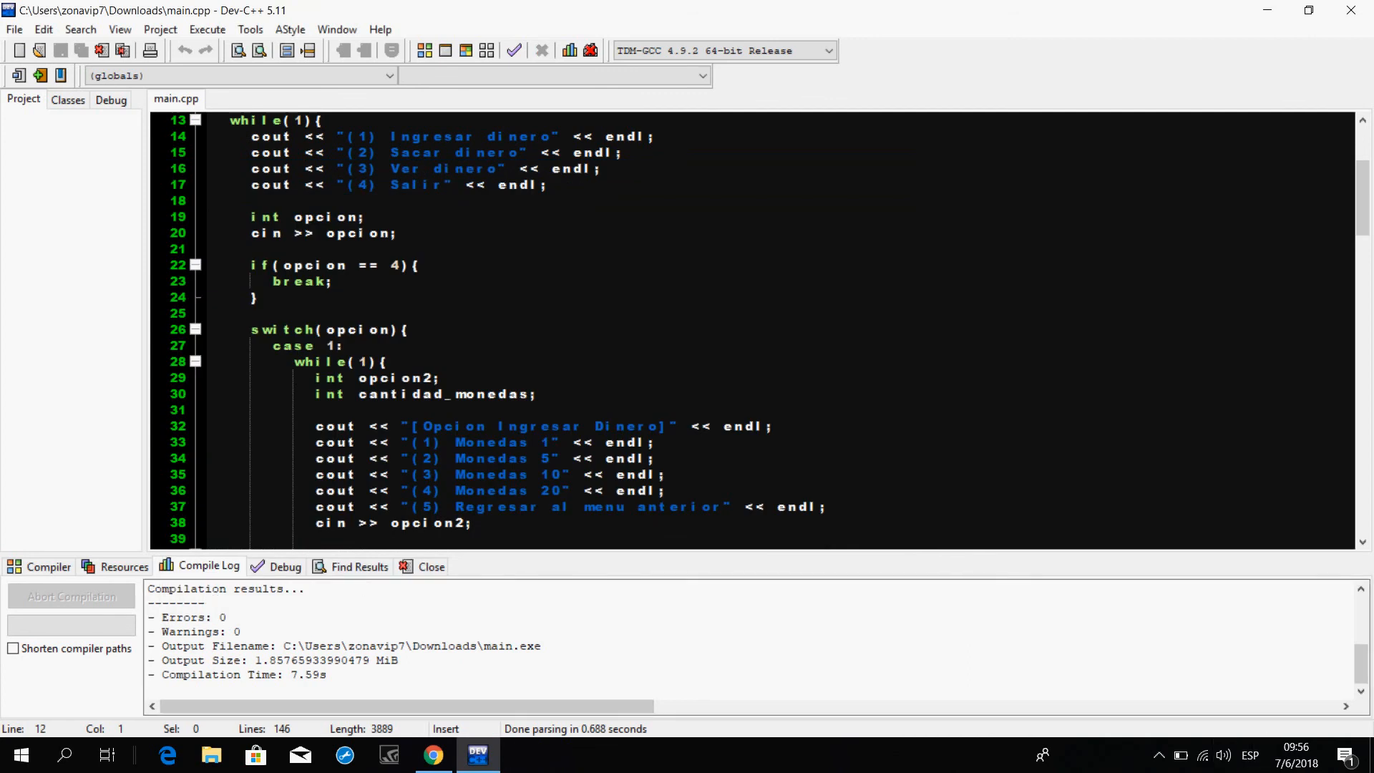
{"action": "left_click", "coordinate": [1158, 754]}
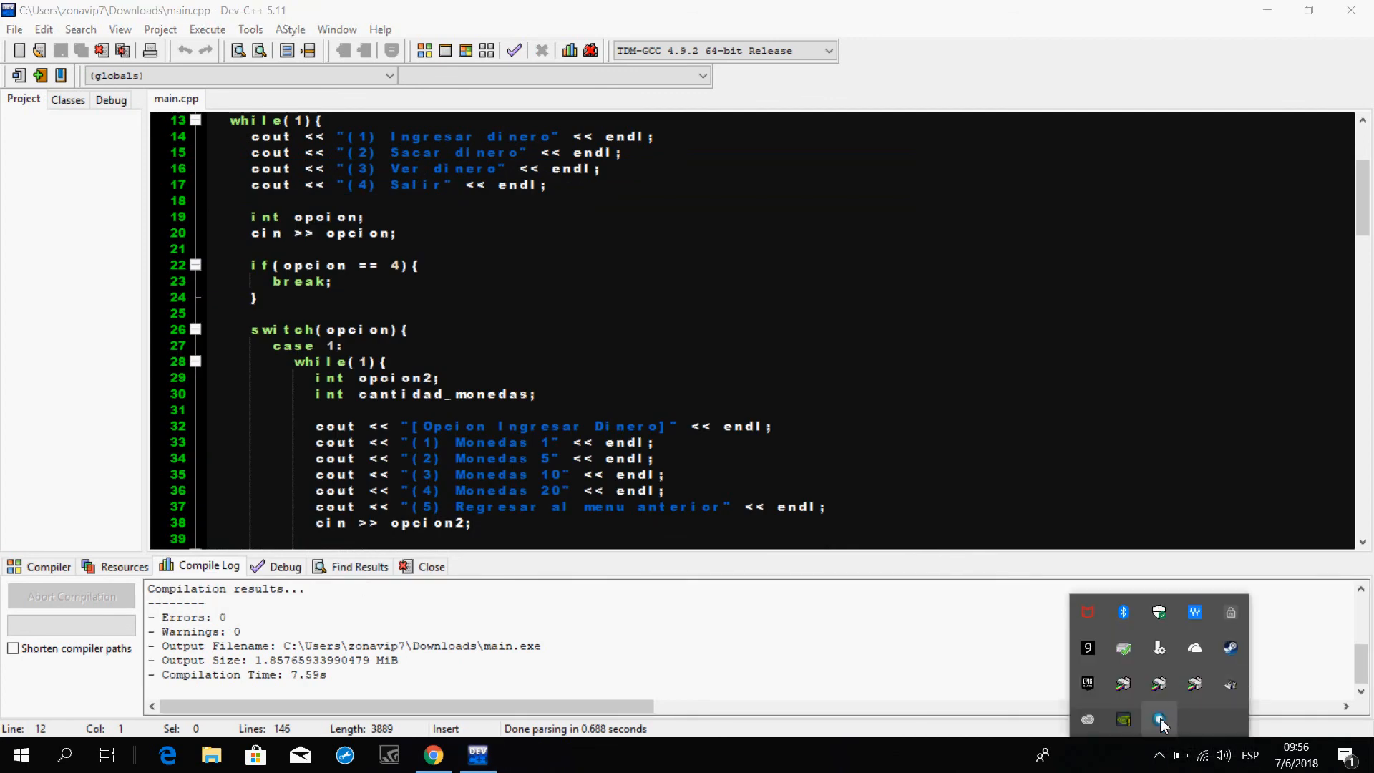
{"action": "left_click", "coordinate": [1158, 720]}
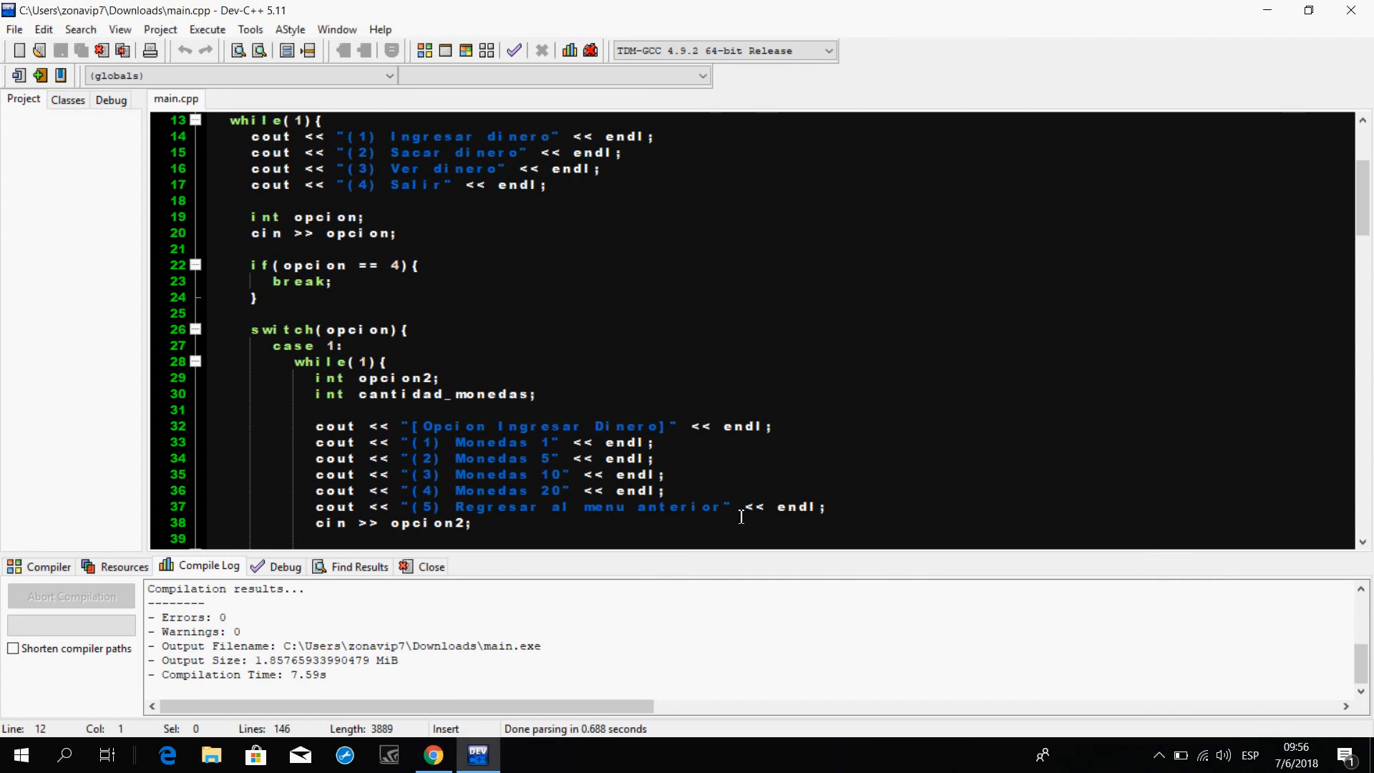
{"action": "left_click", "coordinate": [1158, 754]}
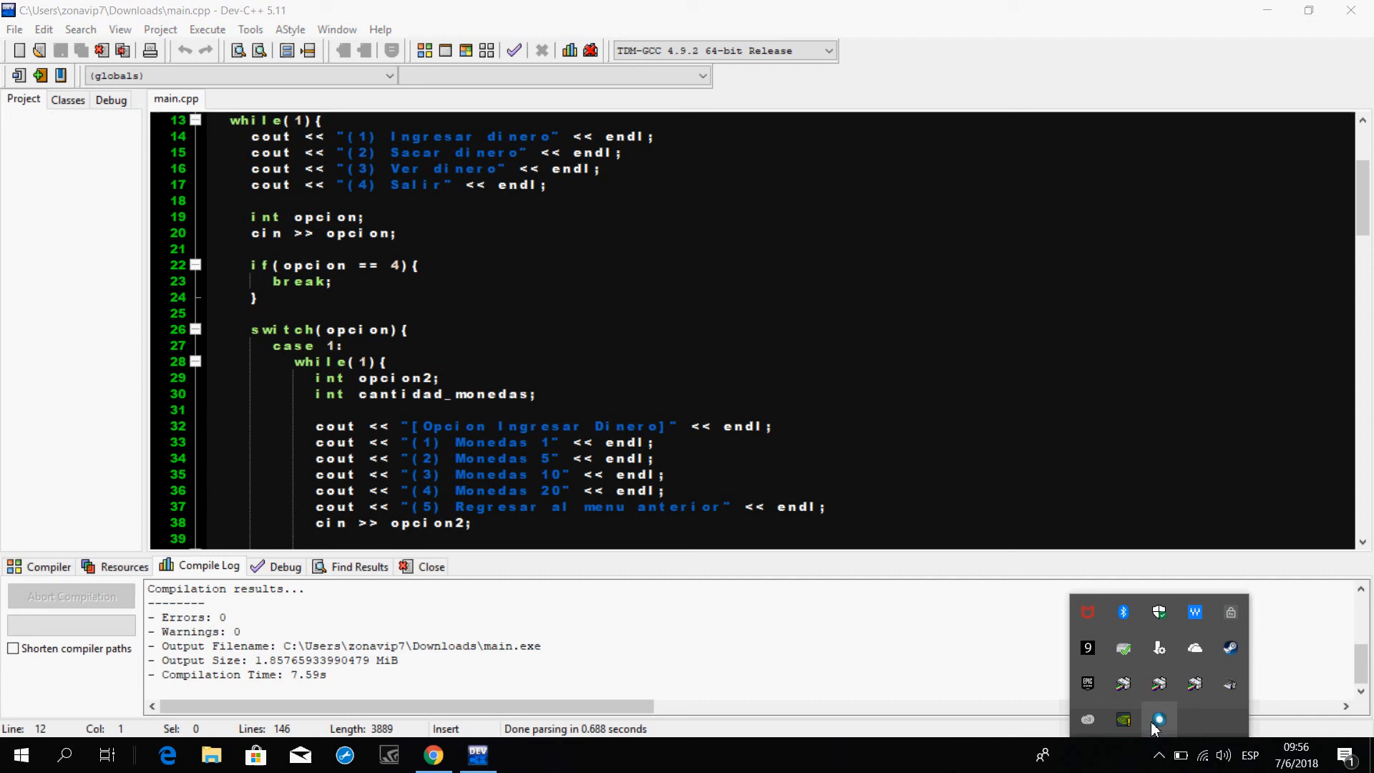